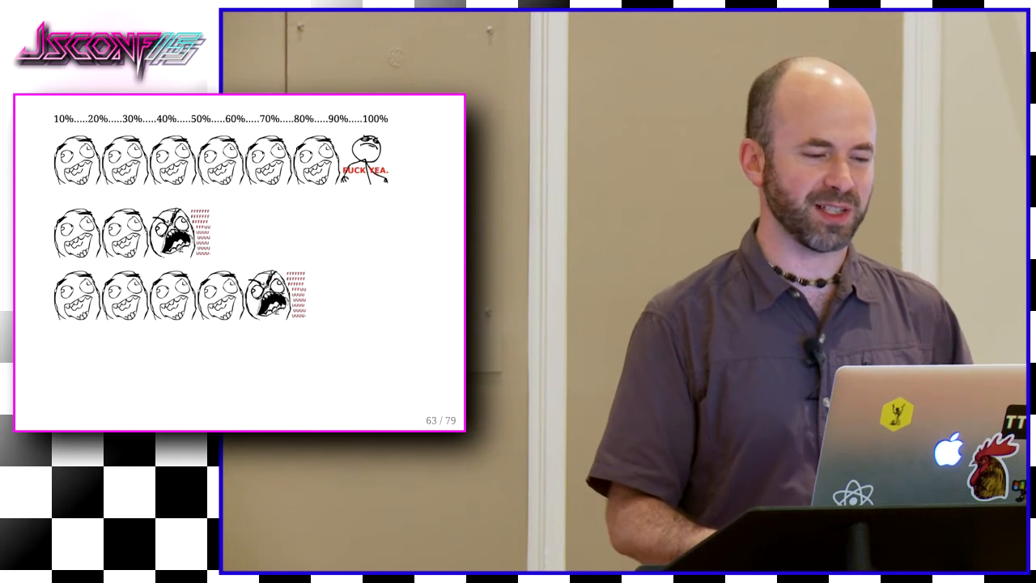
key(Right)
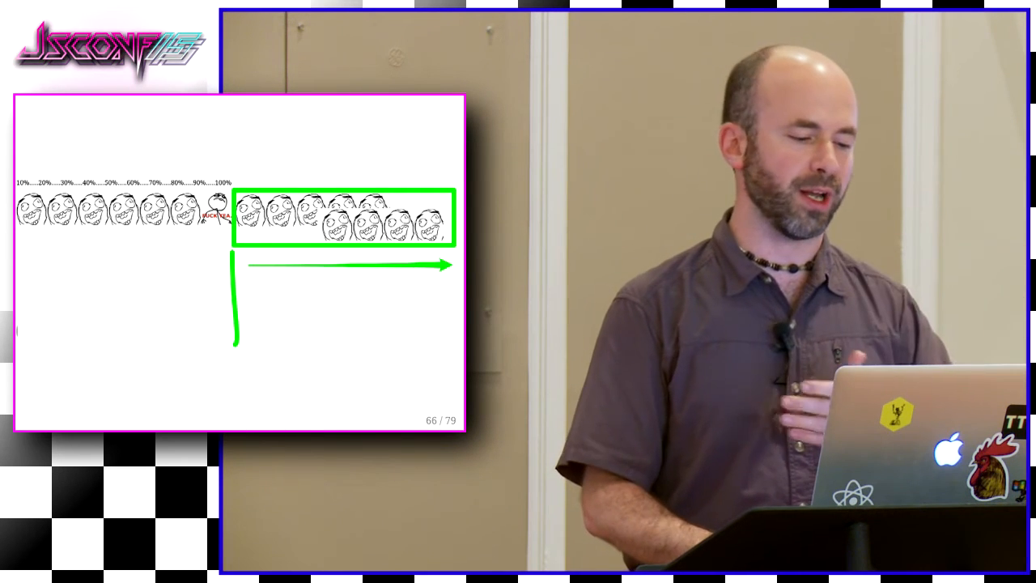
key(Right)
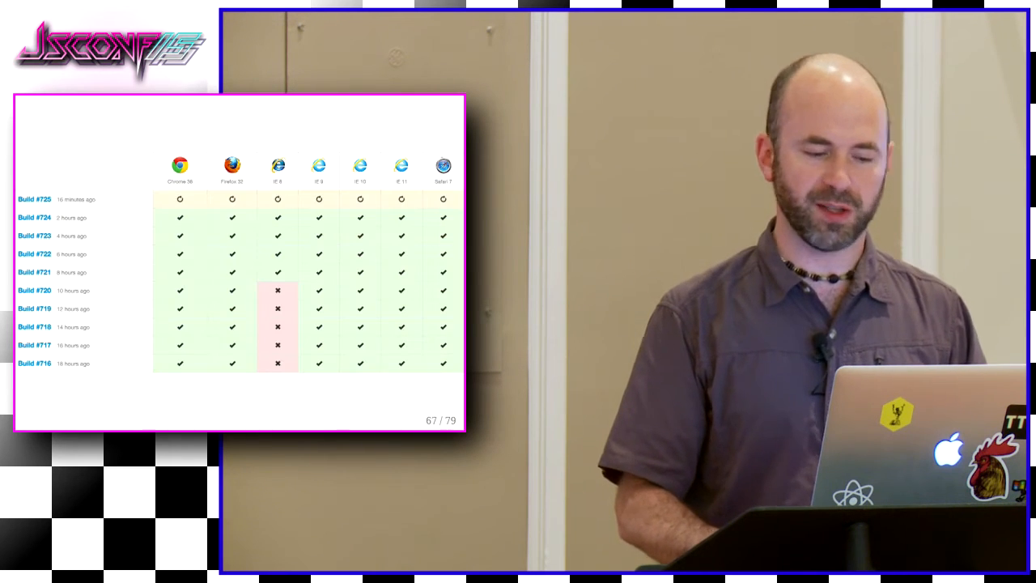